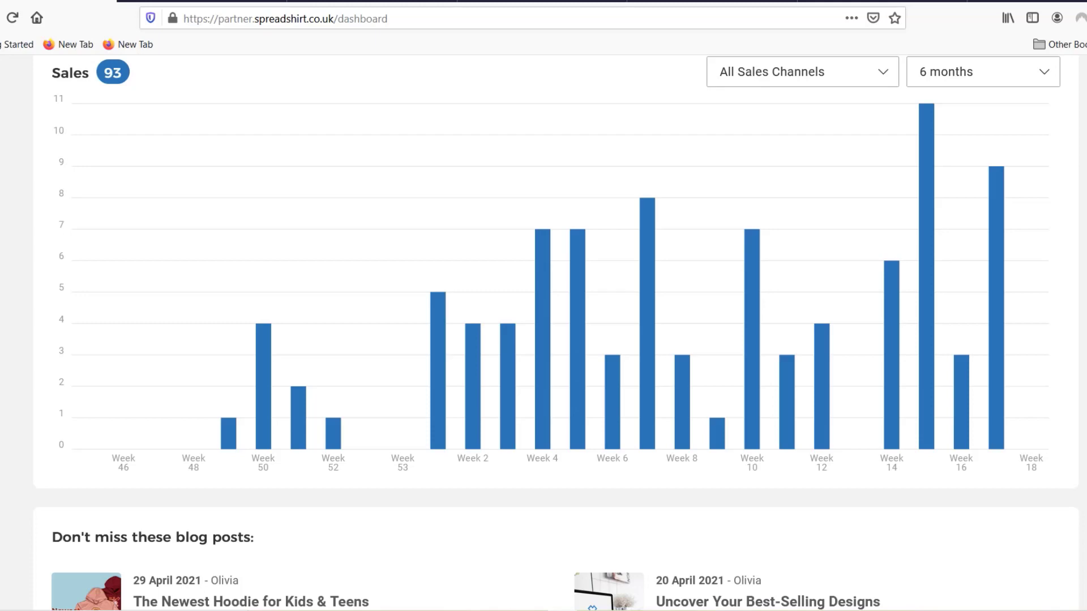
{"action": "mouse_move", "coordinate": [959, 402]}
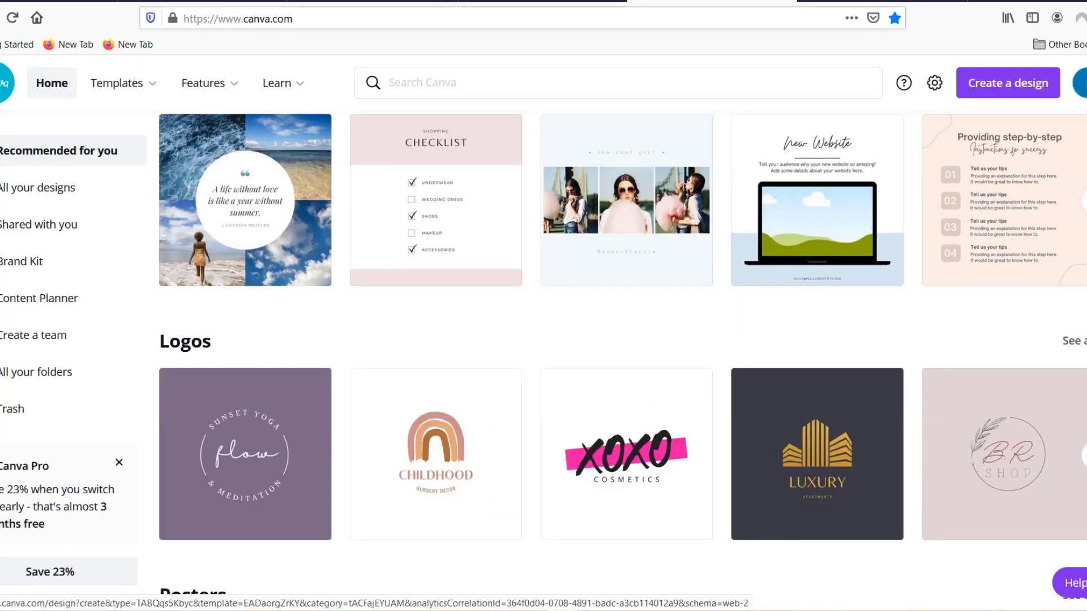
{"action": "scroll", "scroll_direction": "down", "scroll_amount": 3}
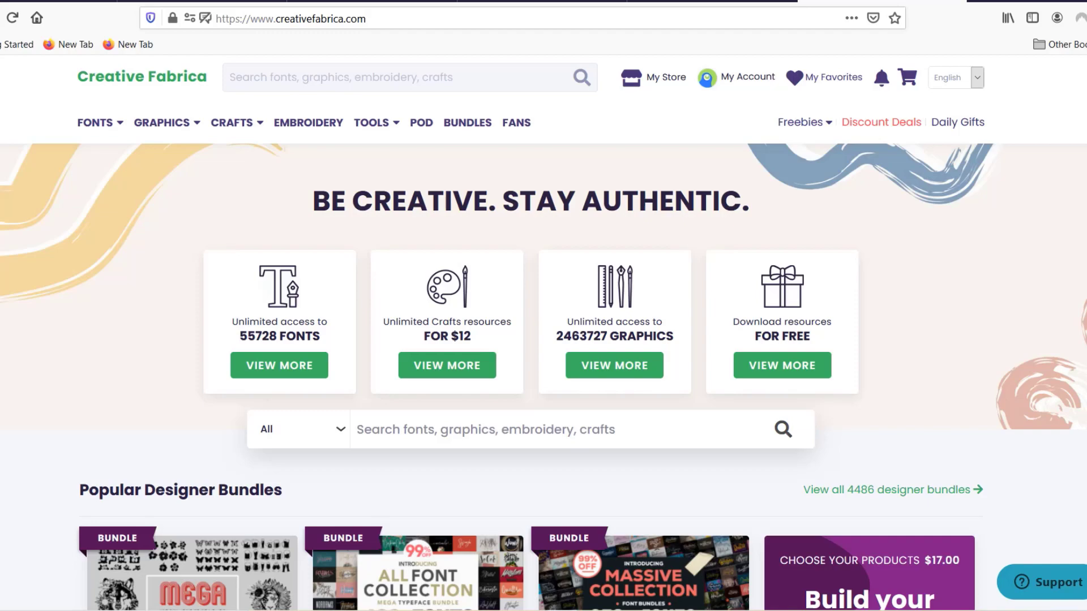
{"action": "scroll", "scroll_direction": "down", "scroll_amount": 3}
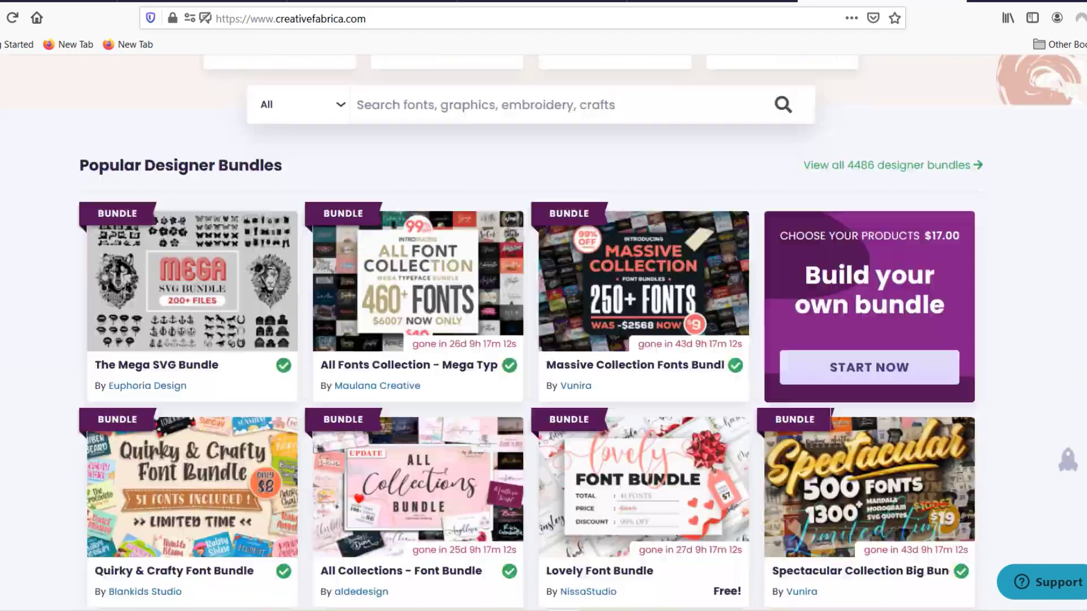